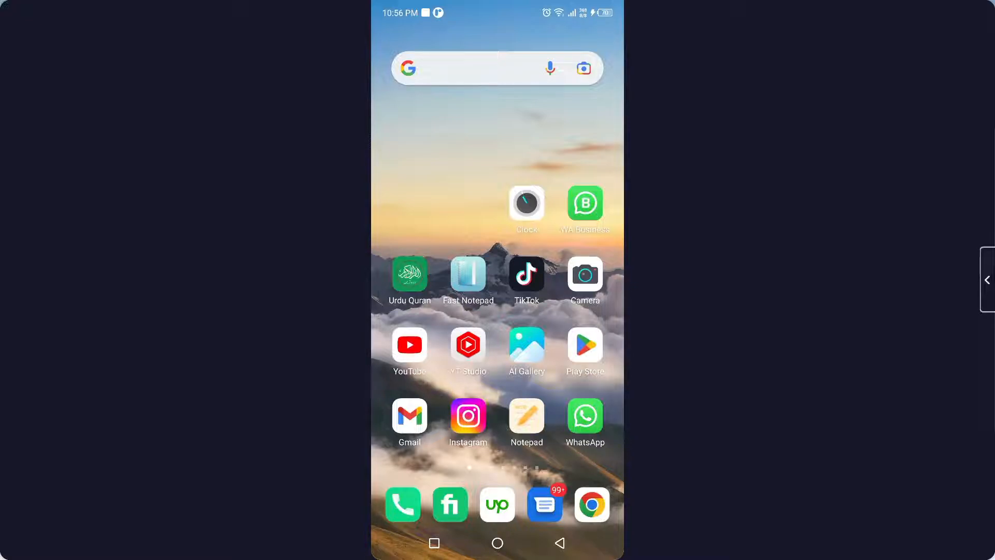
# Launch Instagram from the Android home screen to reach the home feed
pyautogui.click(468, 416)
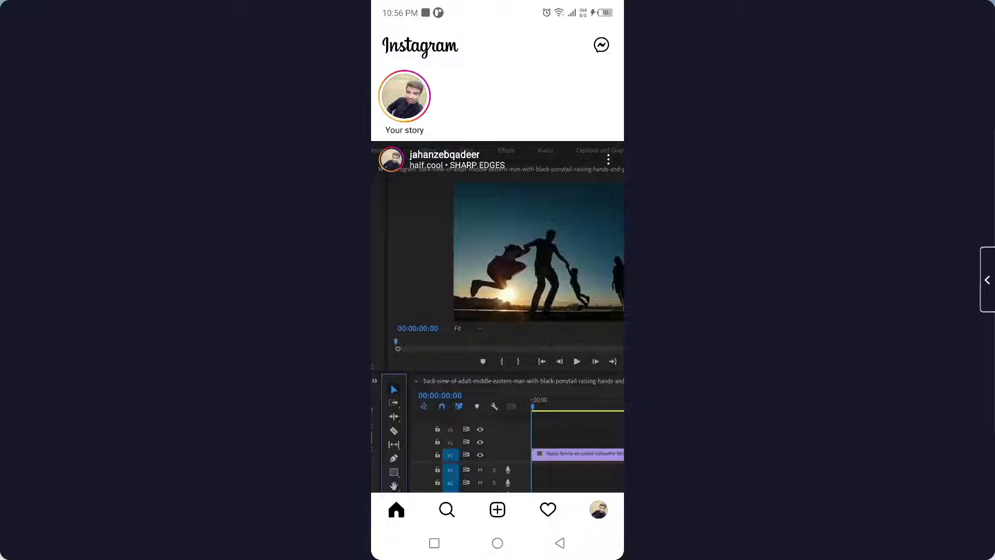
# Start a new creation and switch the mode from POST to REEL
pyautogui.click(497, 509)
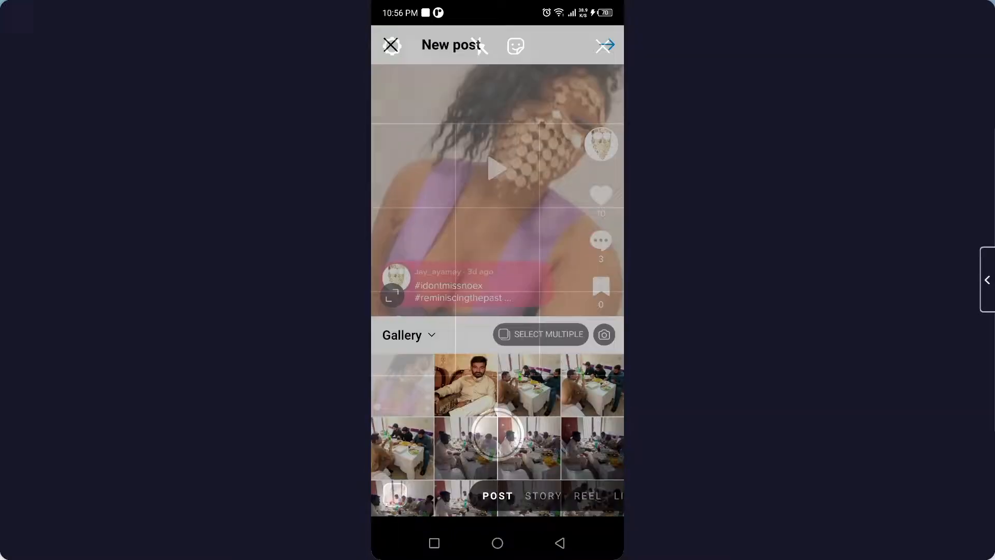
pyautogui.click(586, 496)
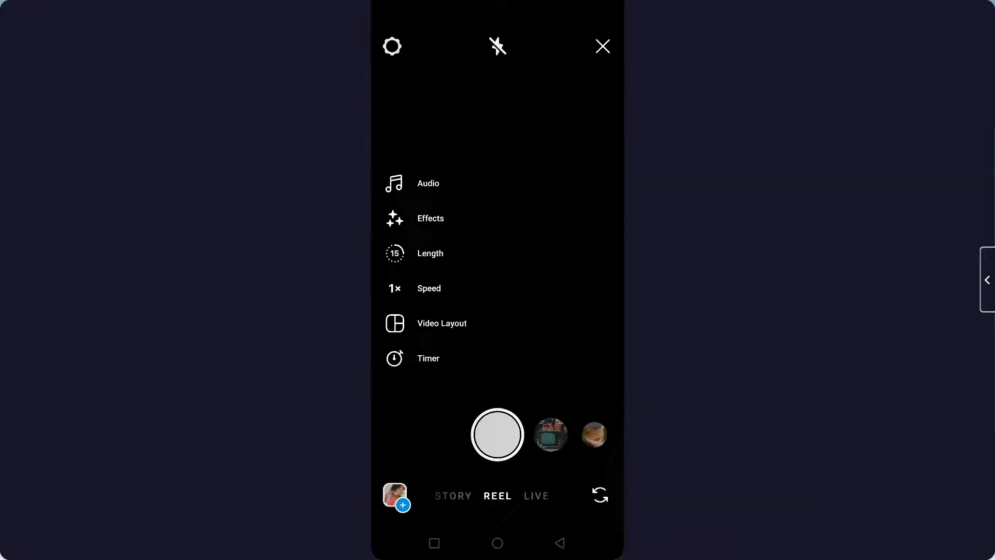
# Pick the portrait and three dining-table photos from the gallery in multi-select
pyautogui.click(394, 495)
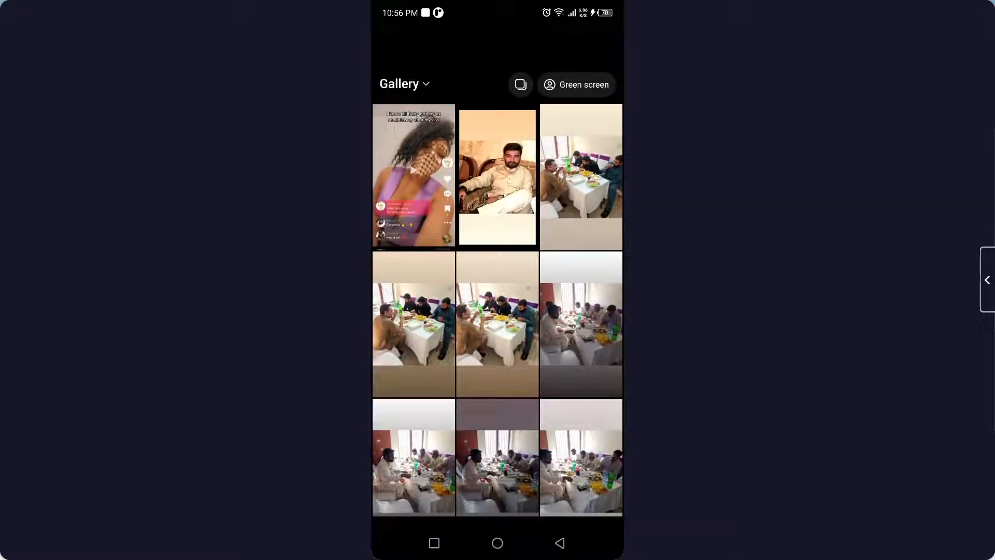
pyautogui.click(498, 176)
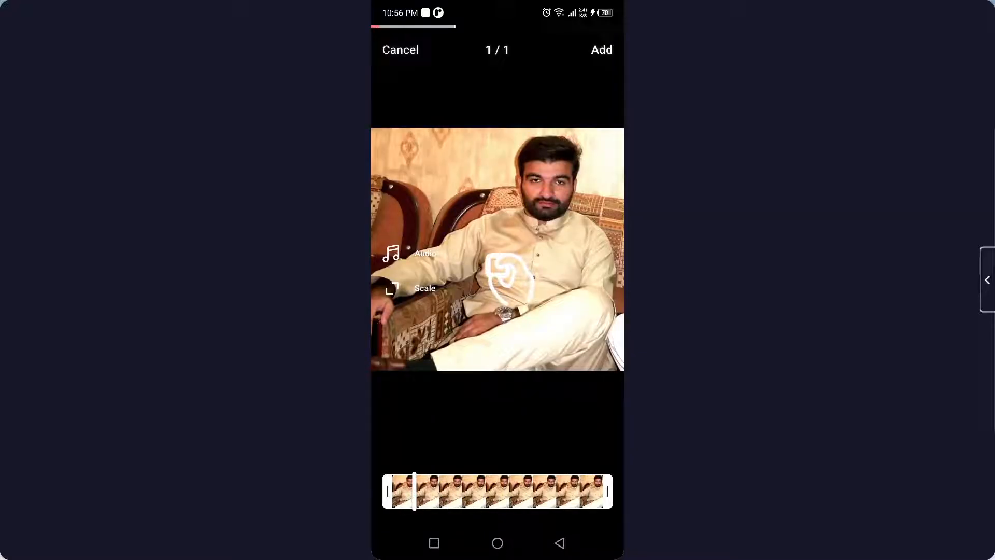
pyautogui.click(400, 49)
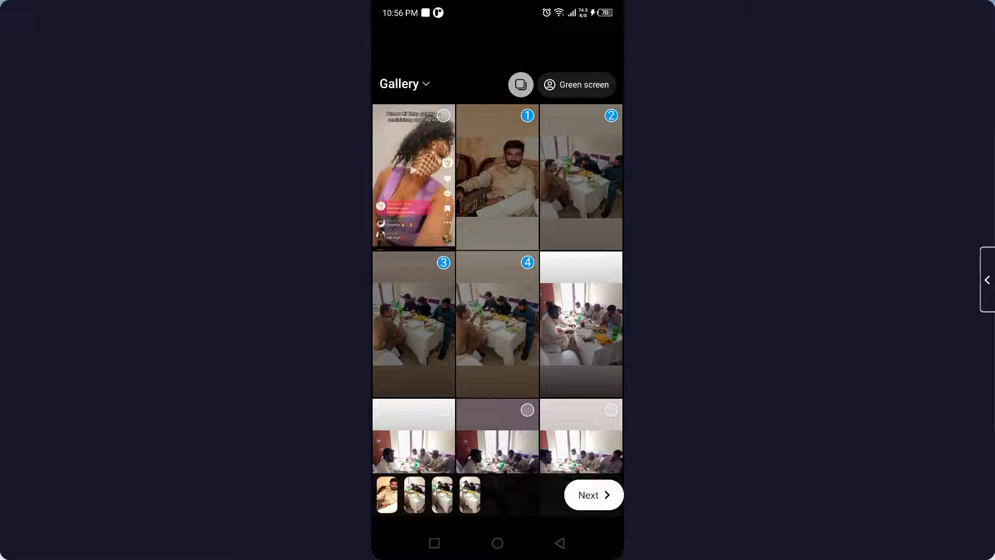
# Review the suggested synced audio for the four photos, then discard the clips
pyautogui.click(592, 495)
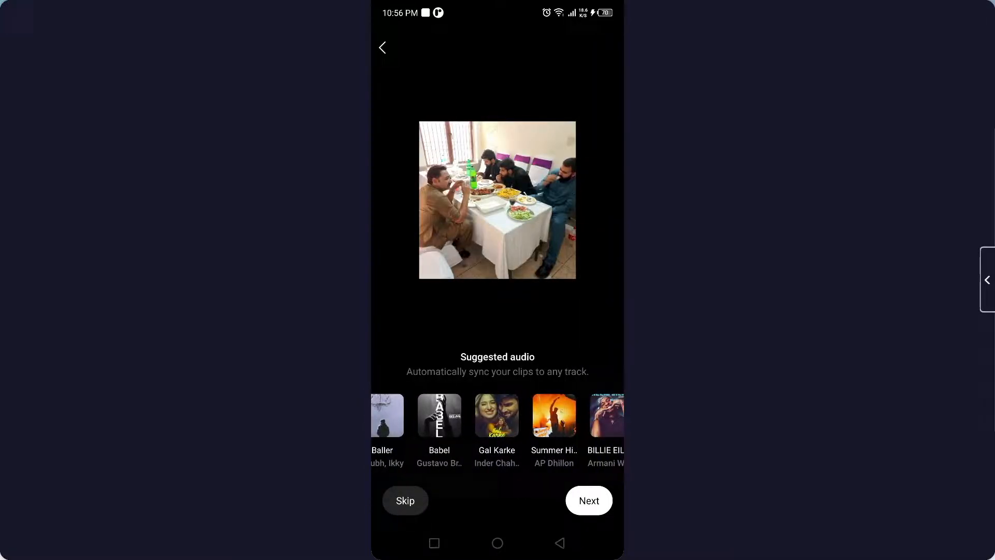
pyautogui.click(383, 48)
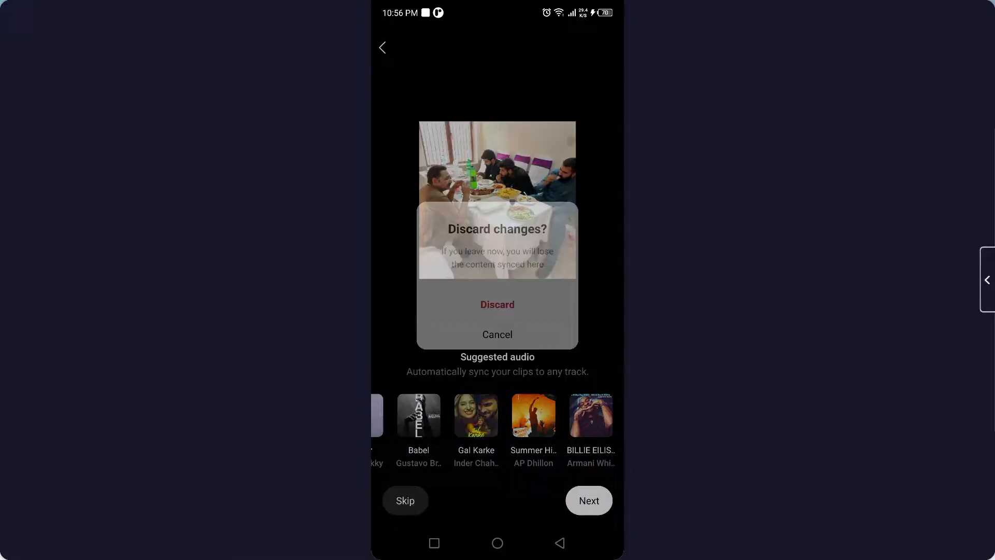
pyautogui.click(496, 303)
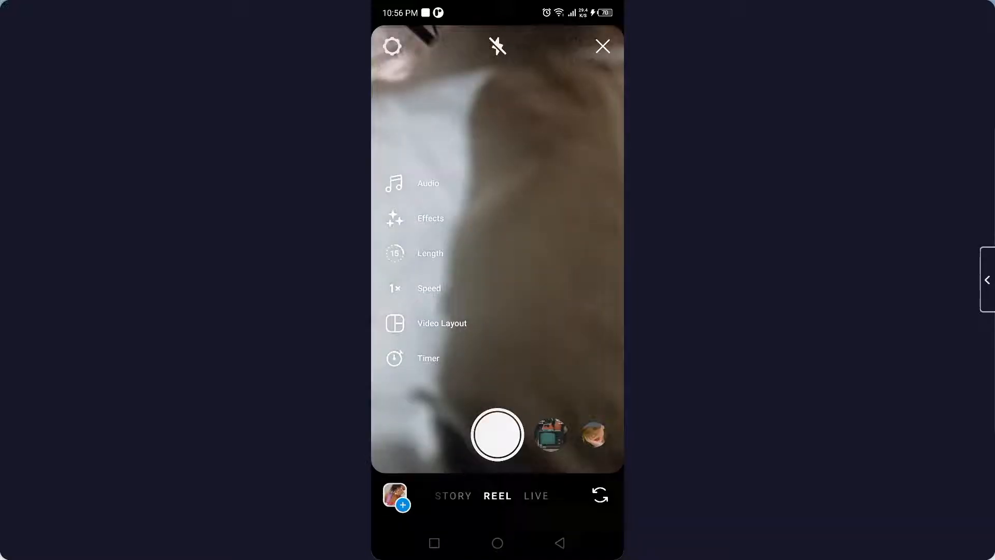